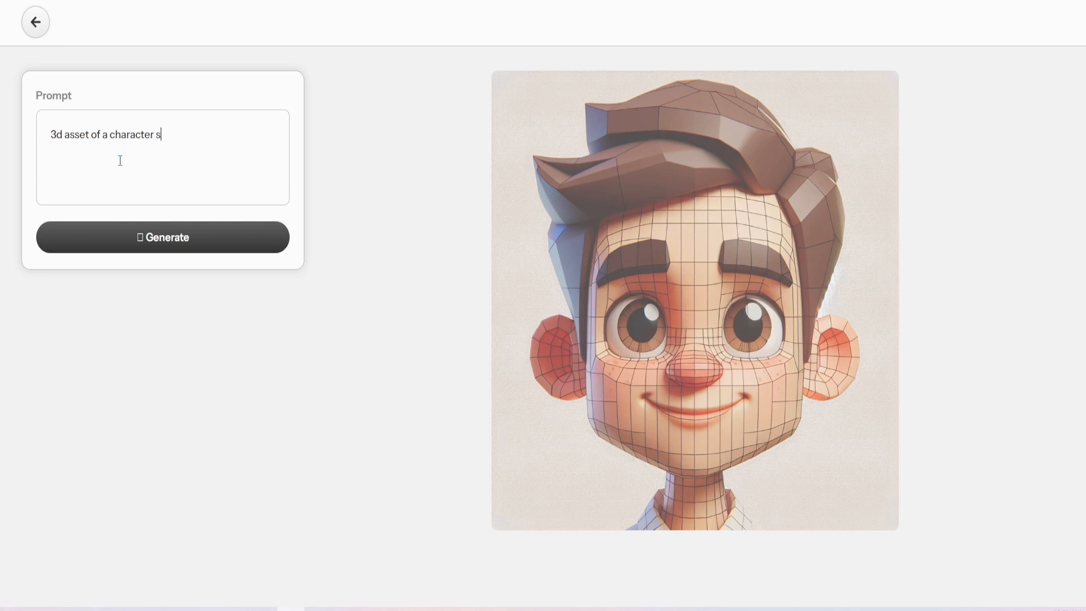
# Generate landscape character sheets showing sad, mad, happy and upset expressions.
pyautogui.write('heet, diff')
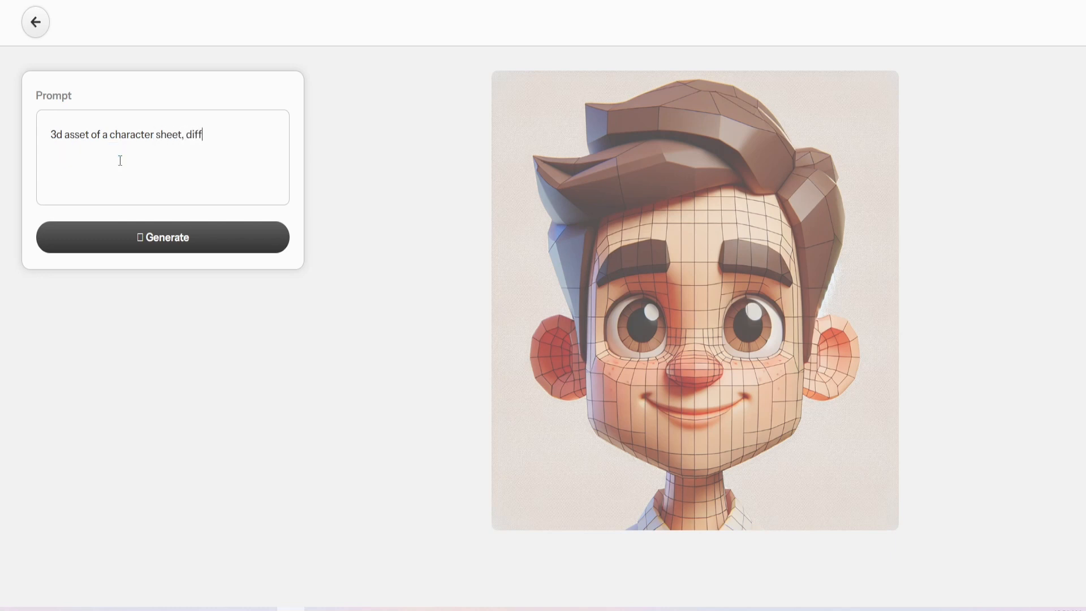
pyautogui.write('erent expressions')
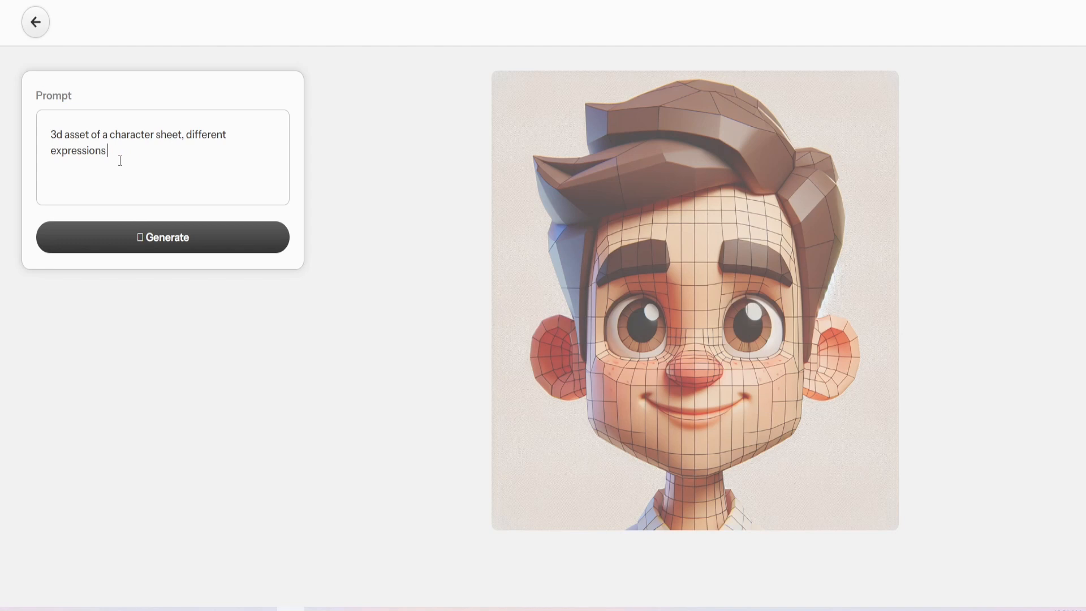
pyautogui.write('like sad, mad, happy, upset')
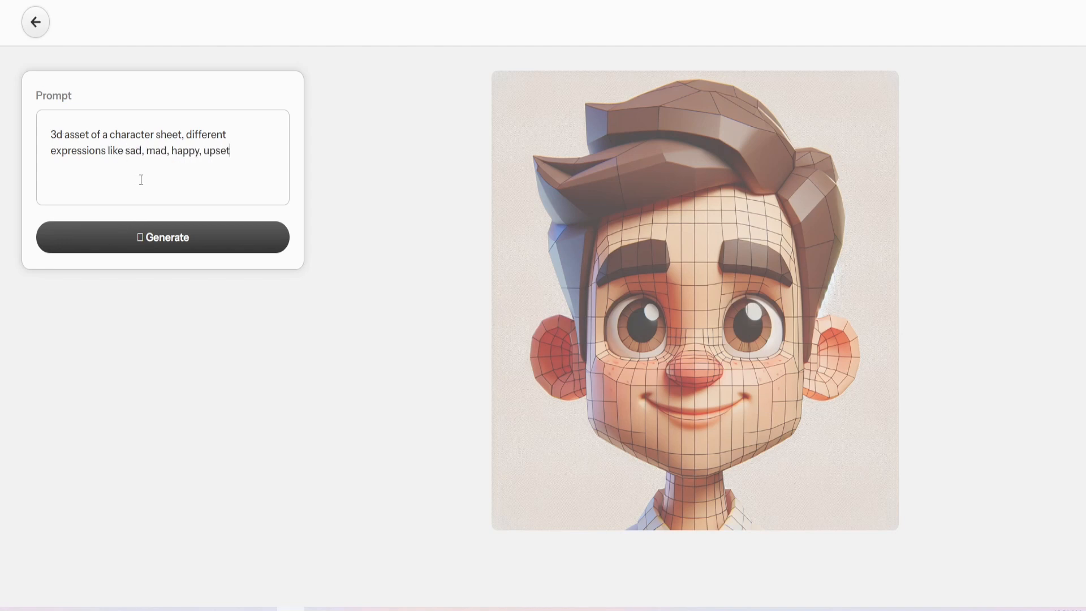
pyautogui.write('landscape image')
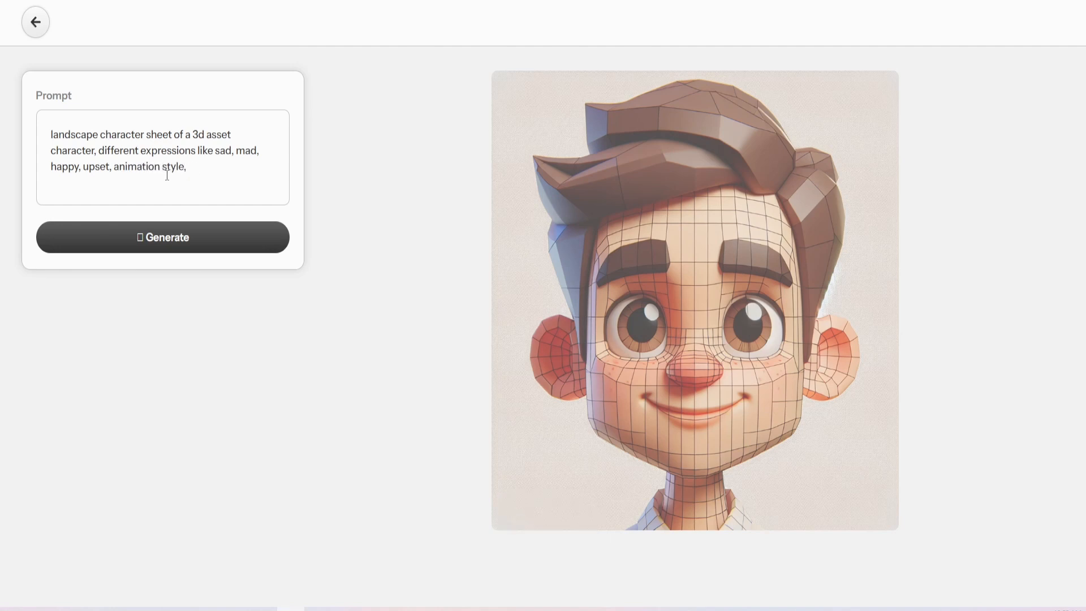
pyautogui.click(162, 237)
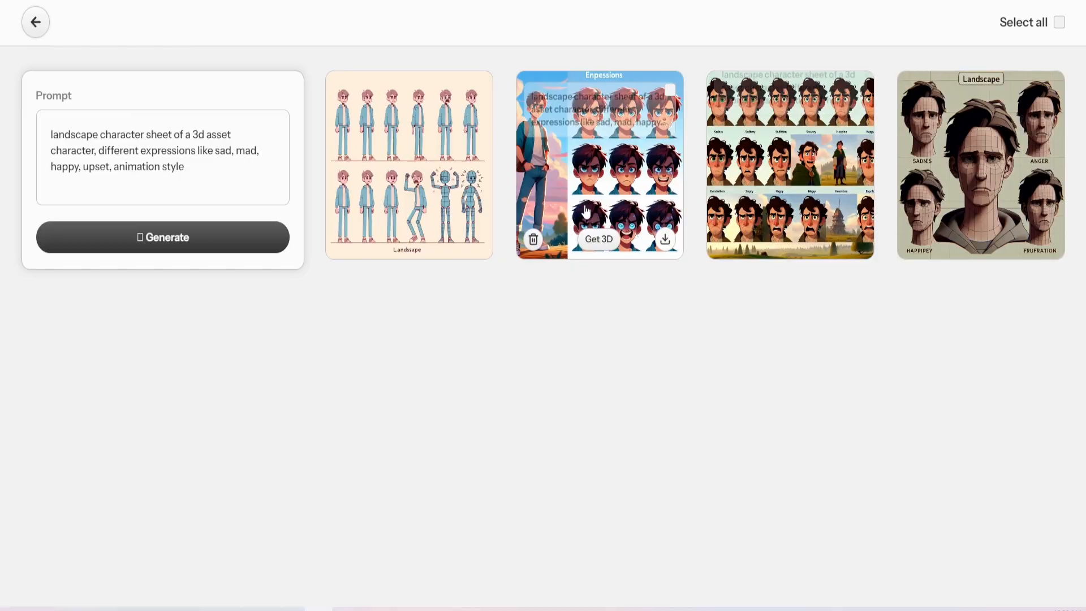
pyautogui.click(598, 164)
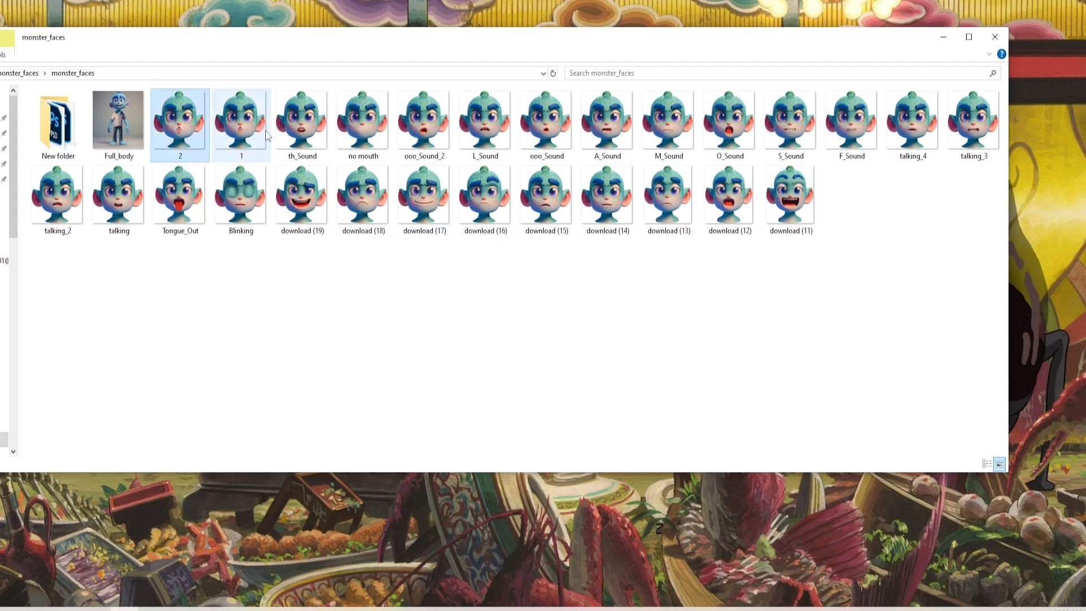
pyautogui.click(485, 199)
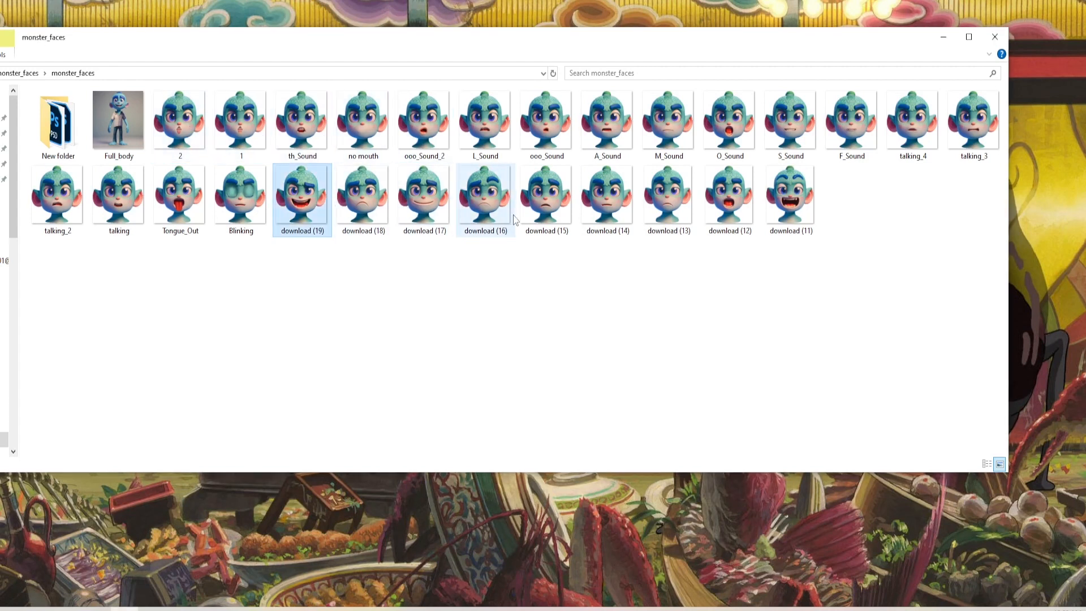
pyautogui.click(790, 197)
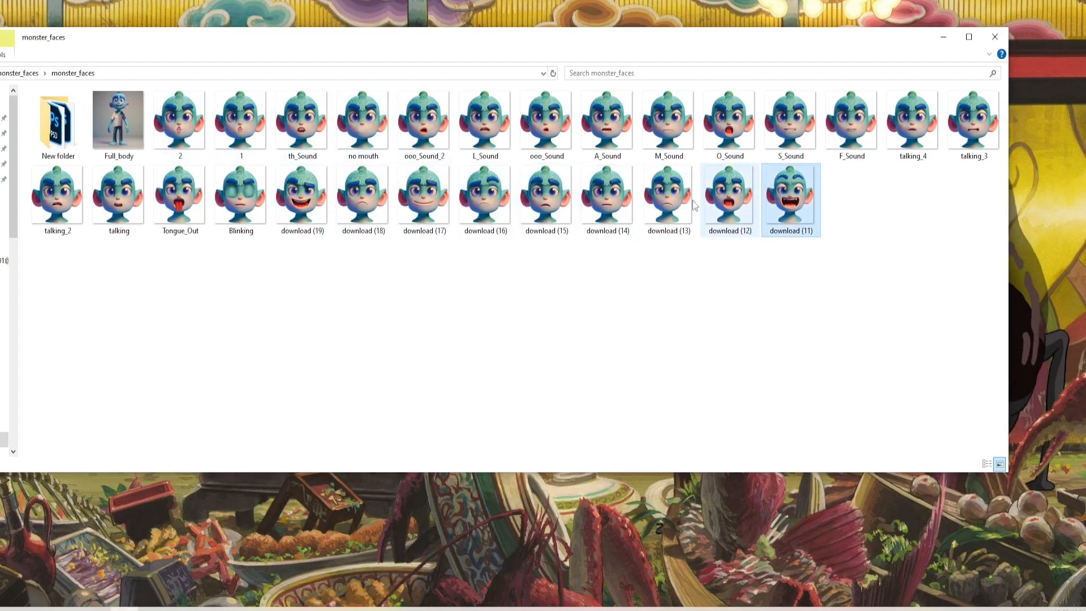
pyautogui.click(363, 199)
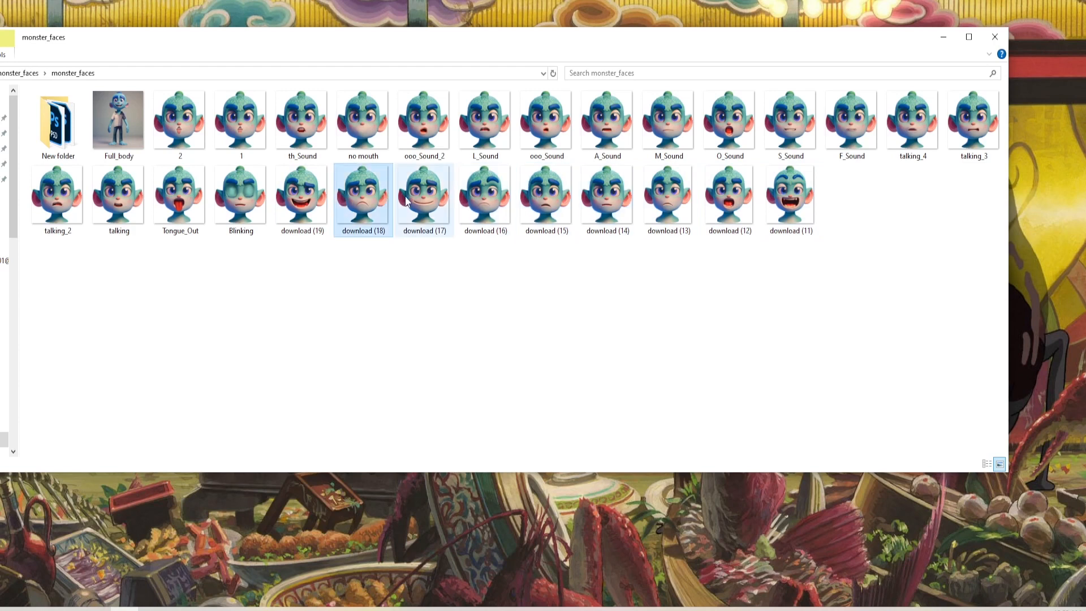
pyautogui.click(301, 197)
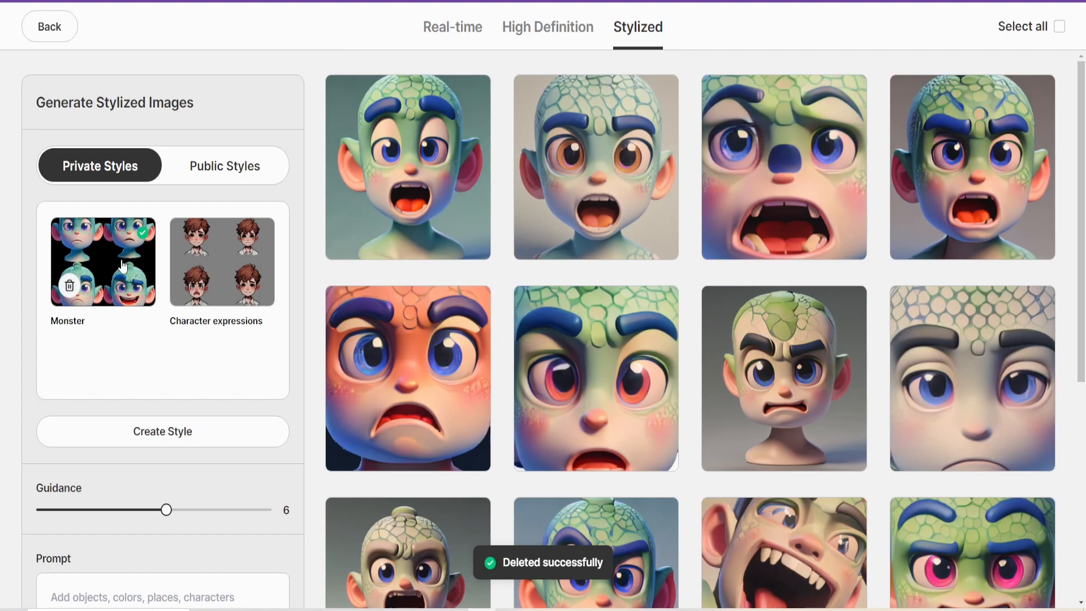
# Scroll the Monster-style stylized results and open a monster face for further work.
pyautogui.scroll(-3)
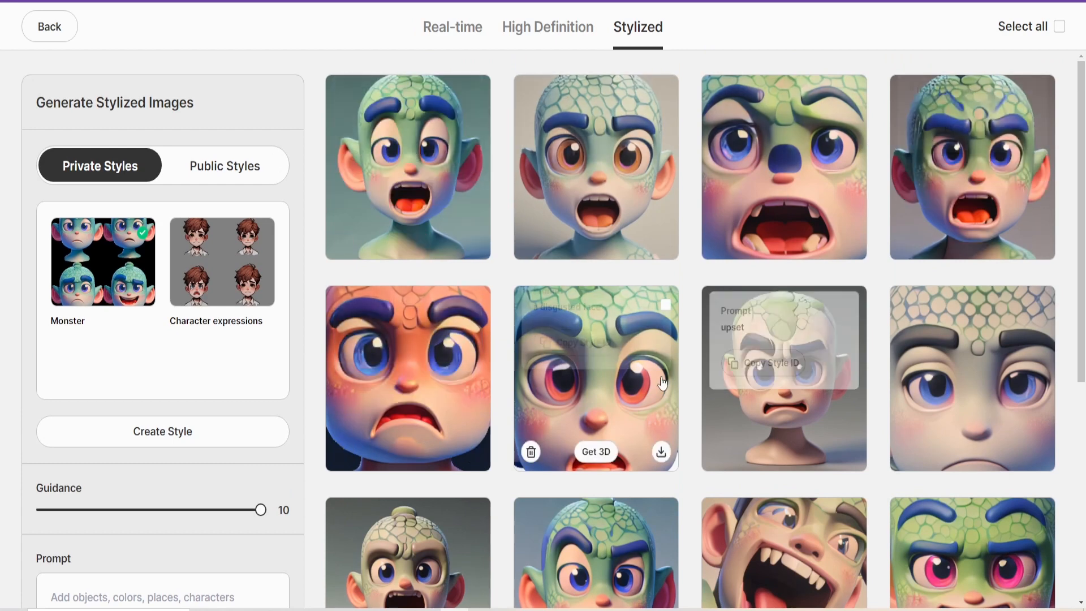
pyautogui.moveTo(462, 215)
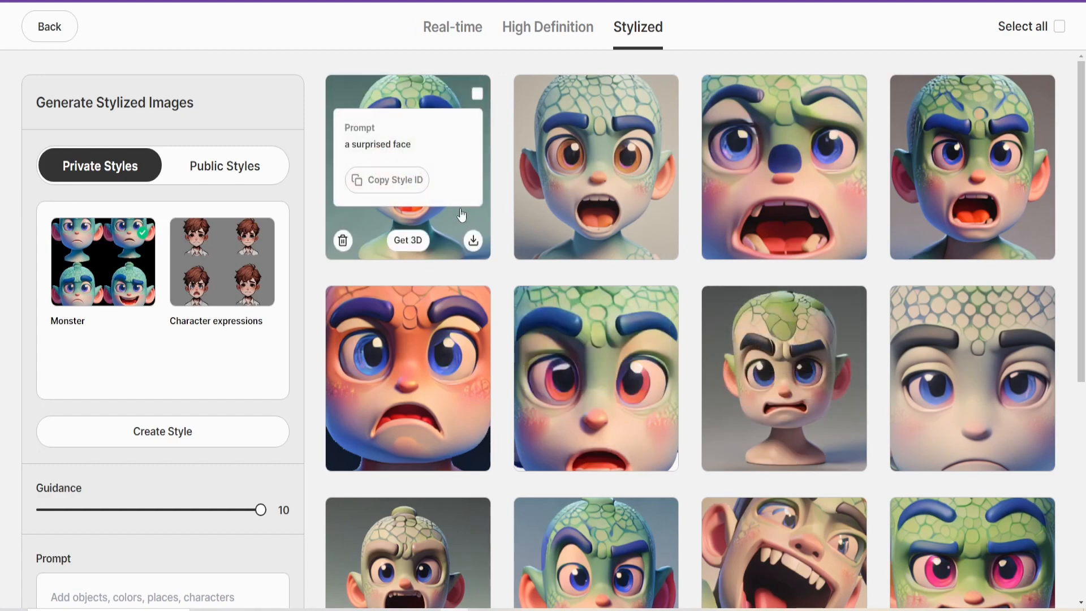
pyautogui.click(407, 167)
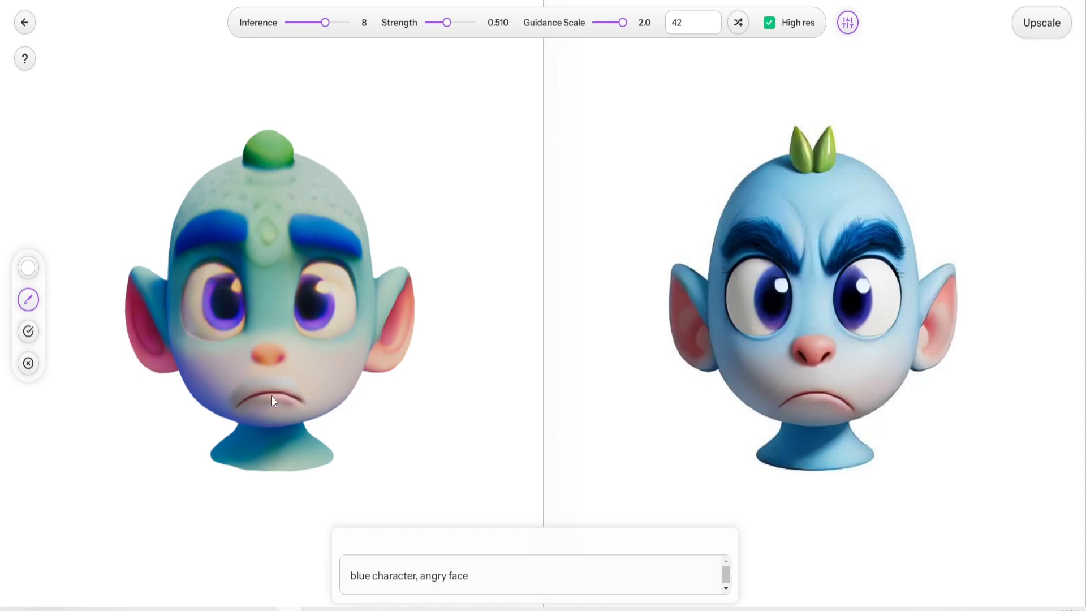
pyautogui.moveTo(27, 363)
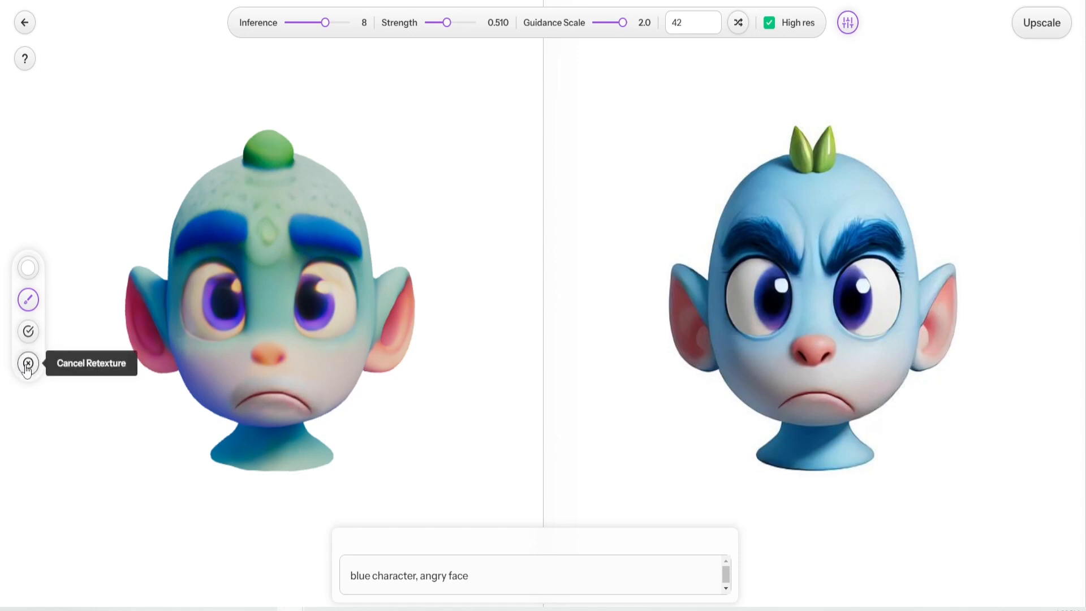
pyautogui.moveTo(28, 363)
pyautogui.write('mouth ope')
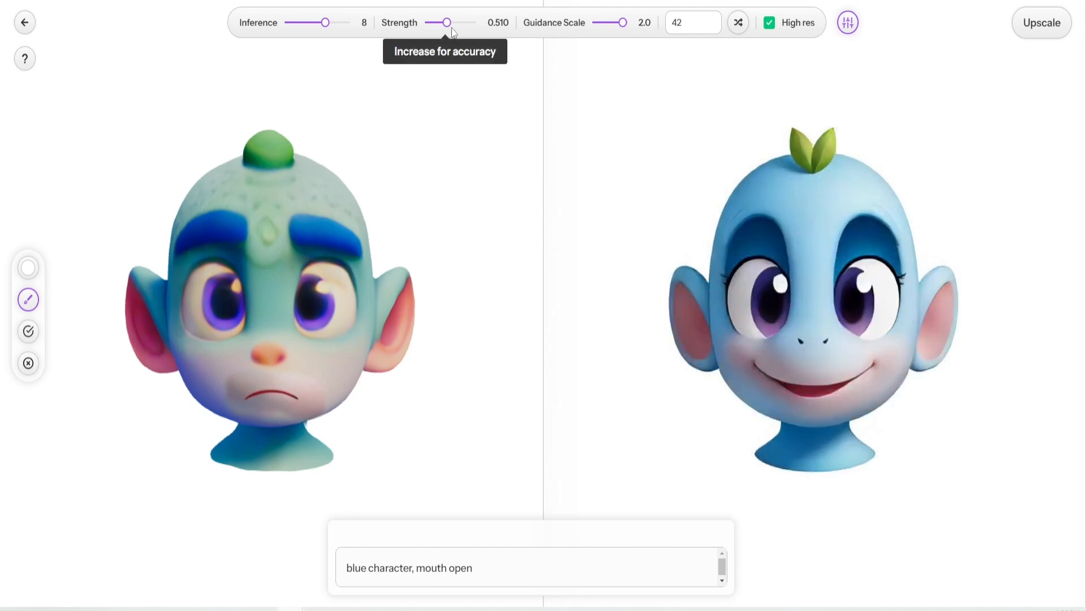
# Lower the retexture strength slightly and prompt for an excited blue character face.
pyautogui.moveTo(445, 22); pyautogui.dragTo(441, 22)
pyautogui.write('xcid')
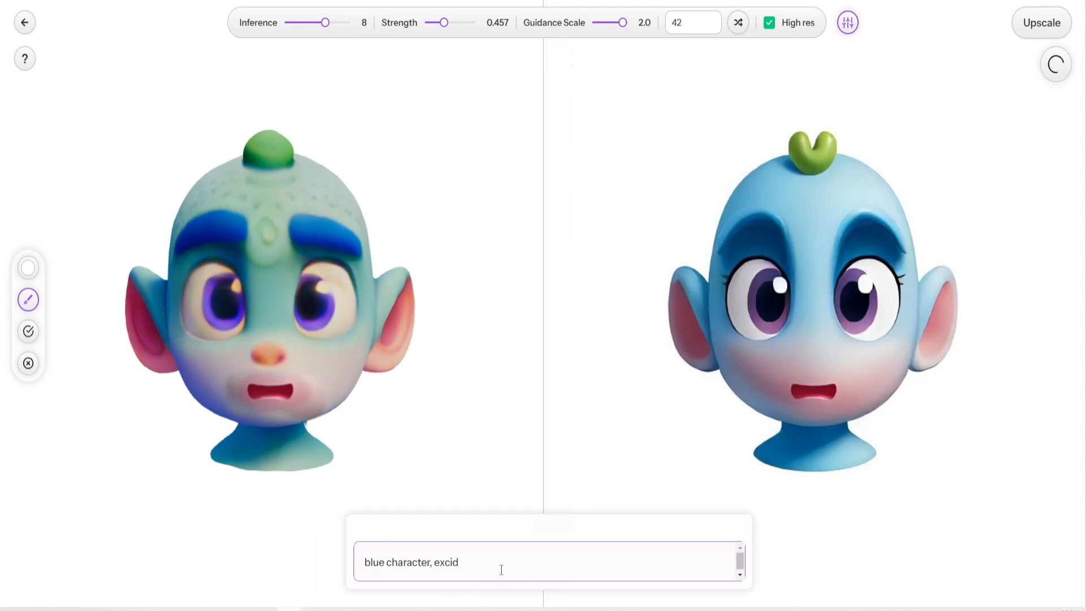
pyautogui.write('ted face')
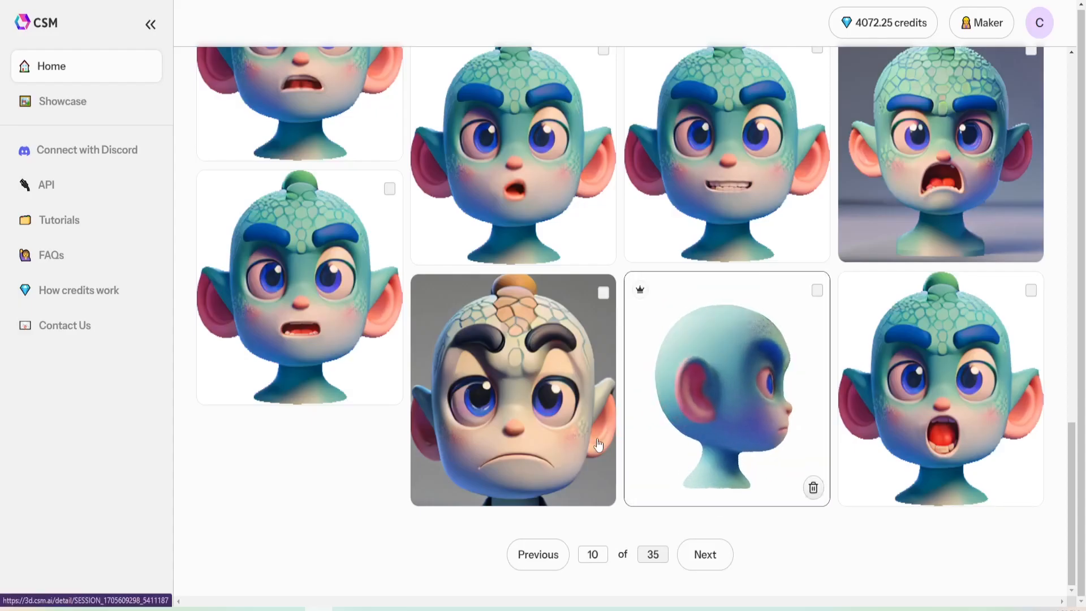
# Scroll through the 3D Assets gallery of monster head and body creations.
pyautogui.scroll(3)
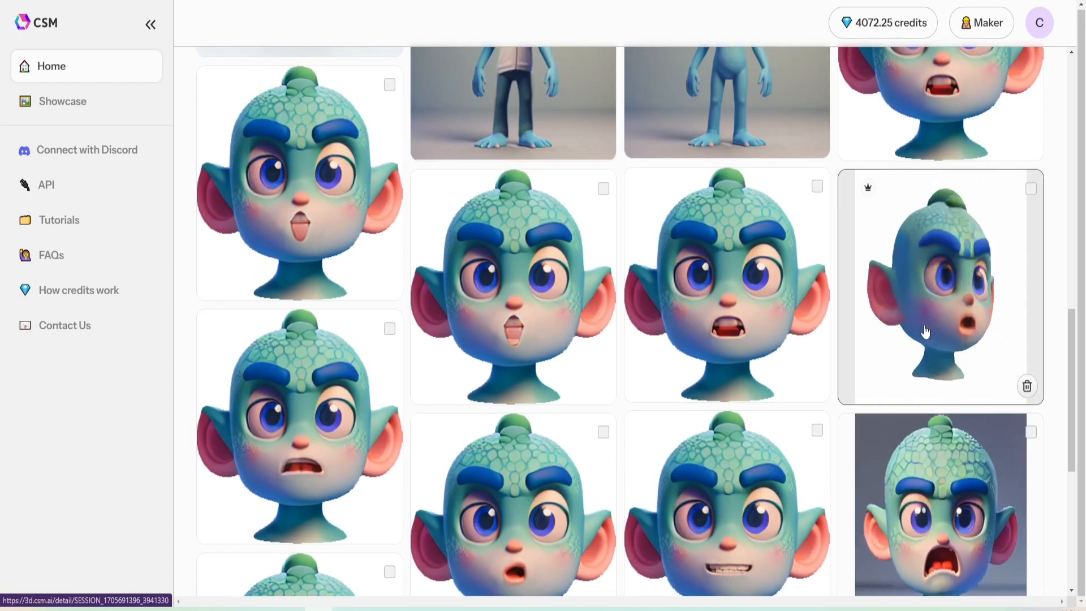
pyautogui.scroll(-3)
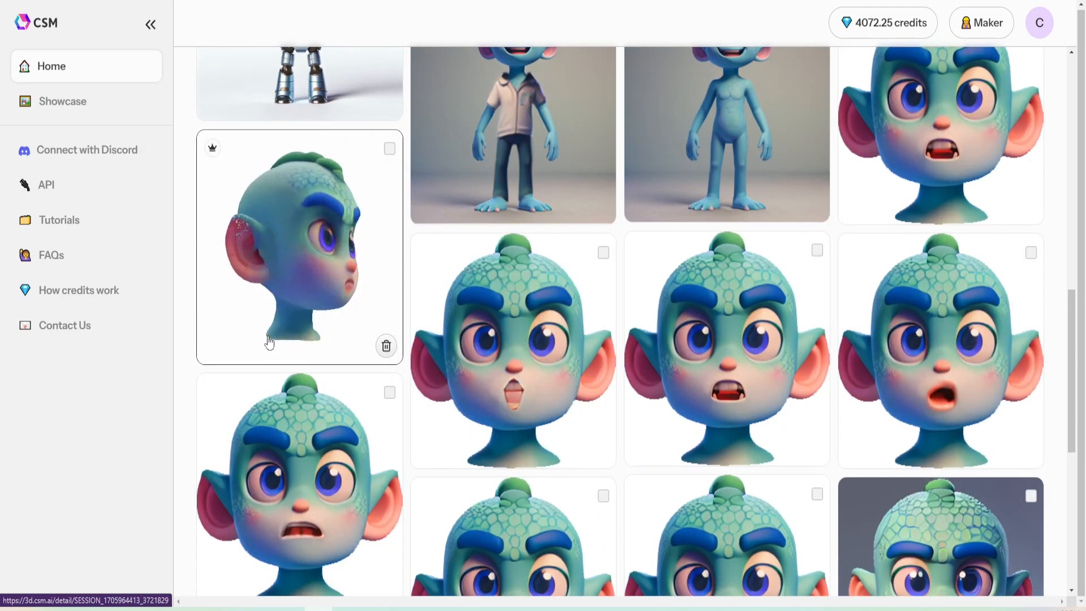
pyautogui.scroll(3)
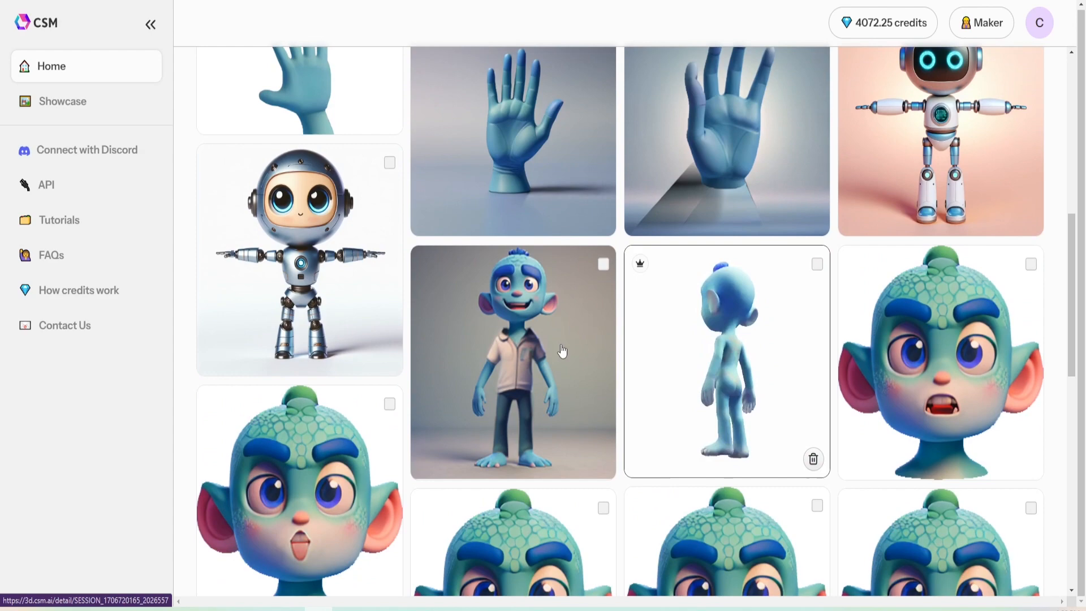
pyautogui.scroll(3)
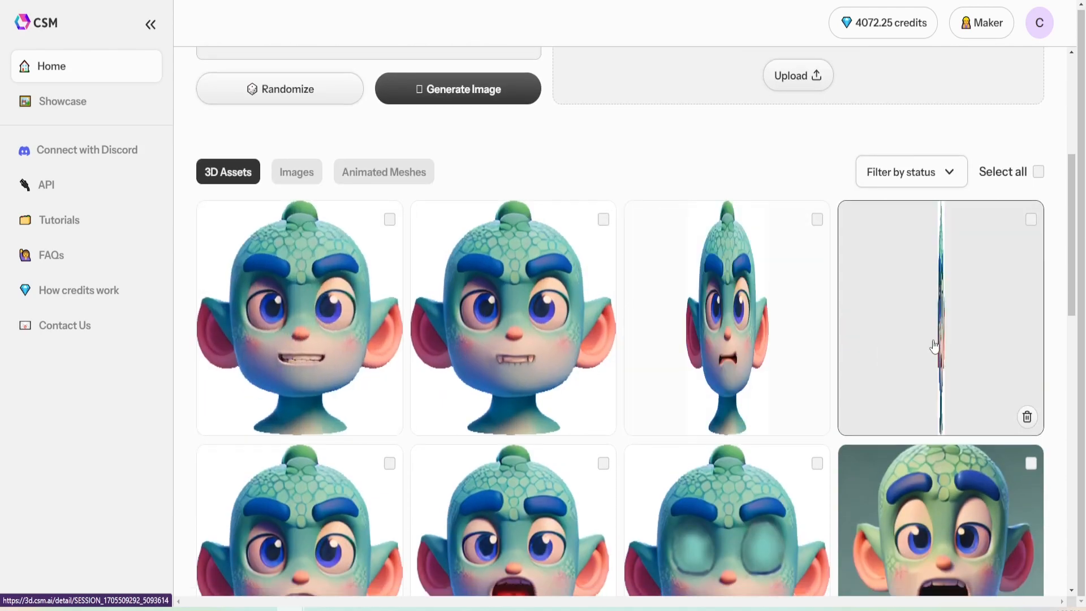
pyautogui.scroll(-3)
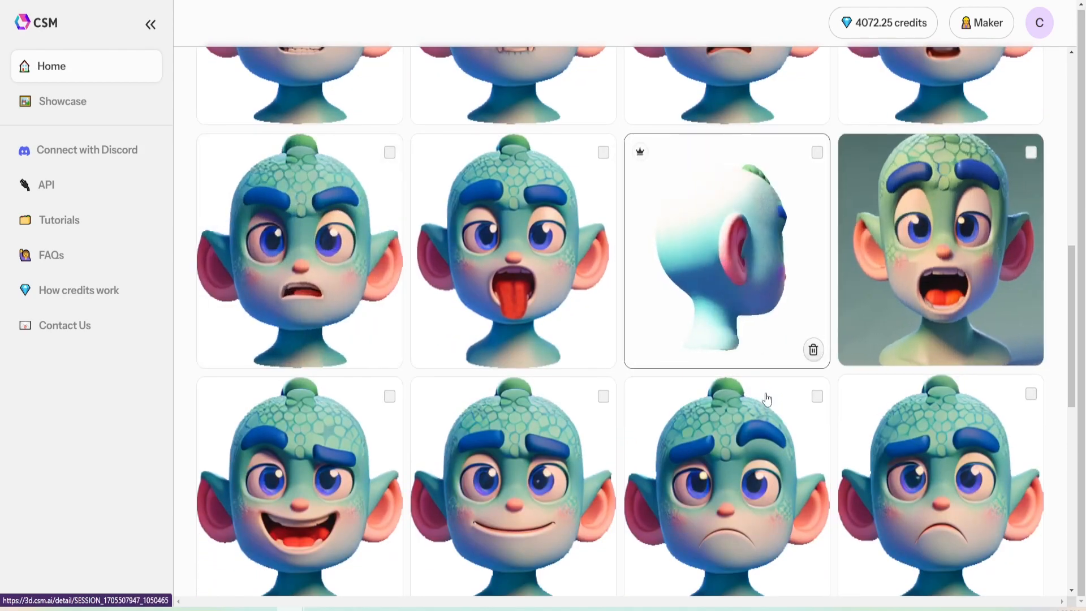
pyautogui.scroll(-3)
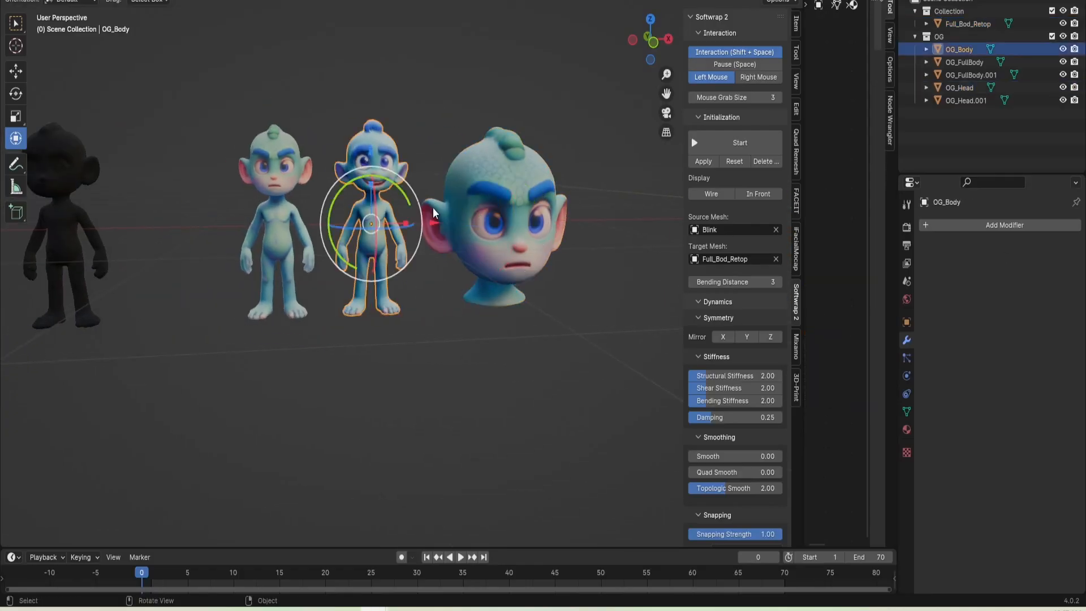
# Duplicate the head model and place the copy beside the full-body characters.
pyautogui.click(959, 87)
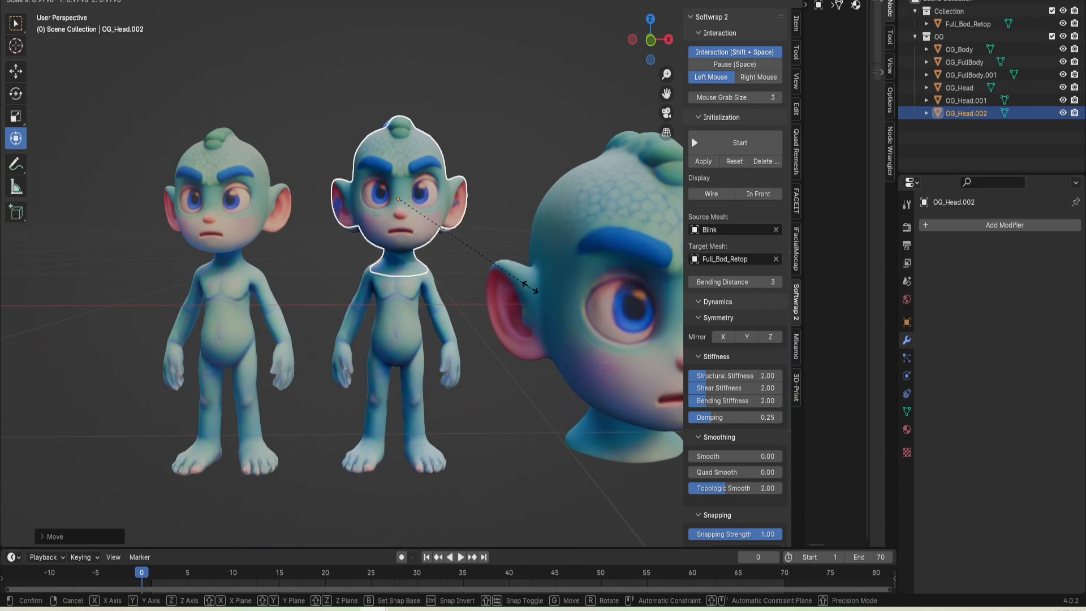
pyautogui.click(964, 62)
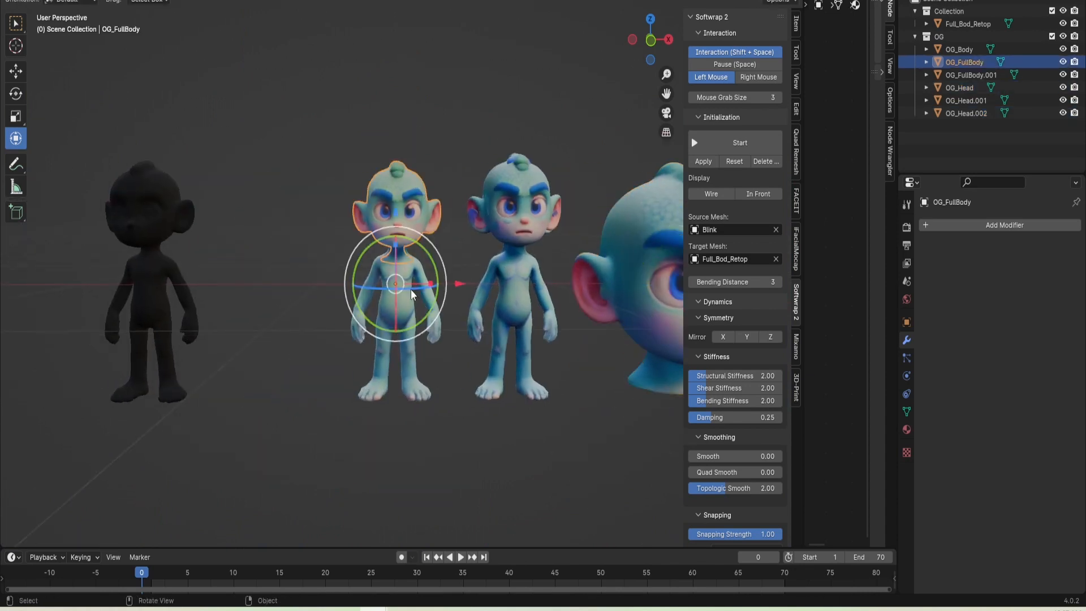
pyautogui.moveTo(475, 297)
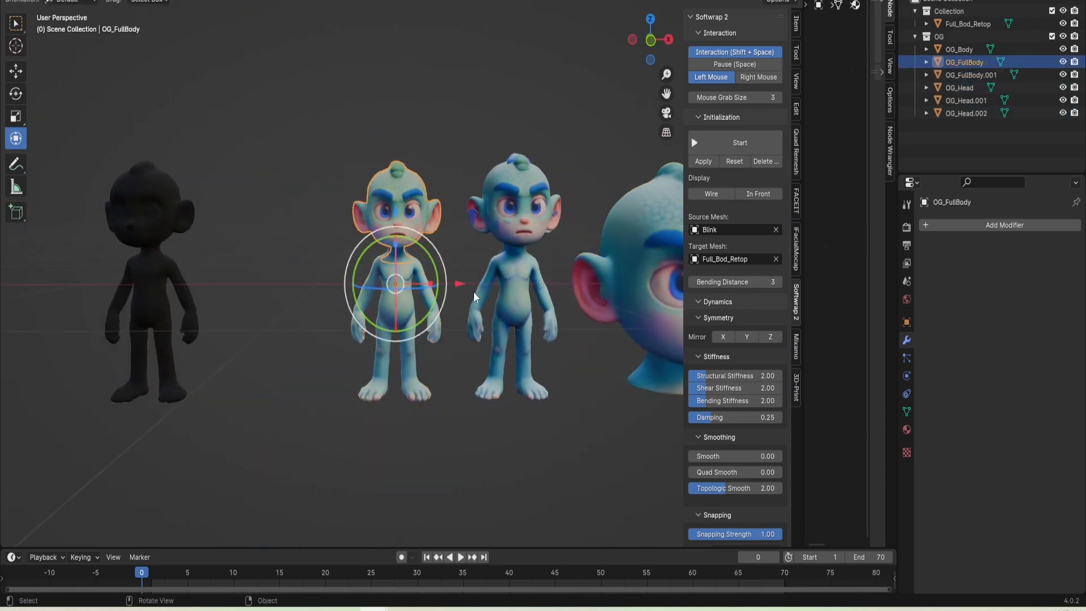
pyautogui.click(966, 99)
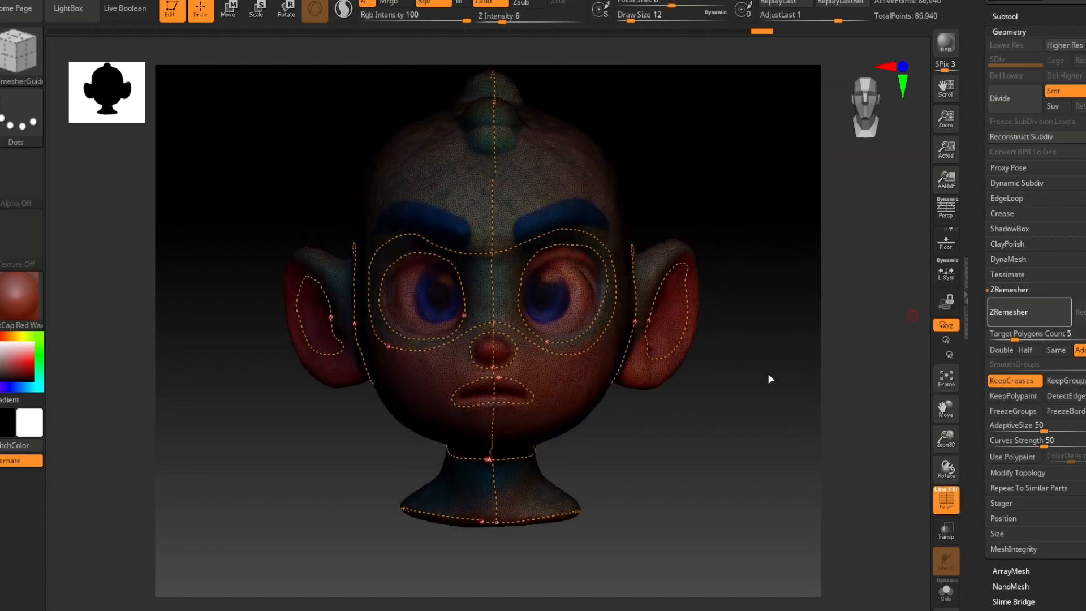
# Run ZRemesher on the monster head to produce the light retopologized mesh.
pyautogui.click(1009, 311)
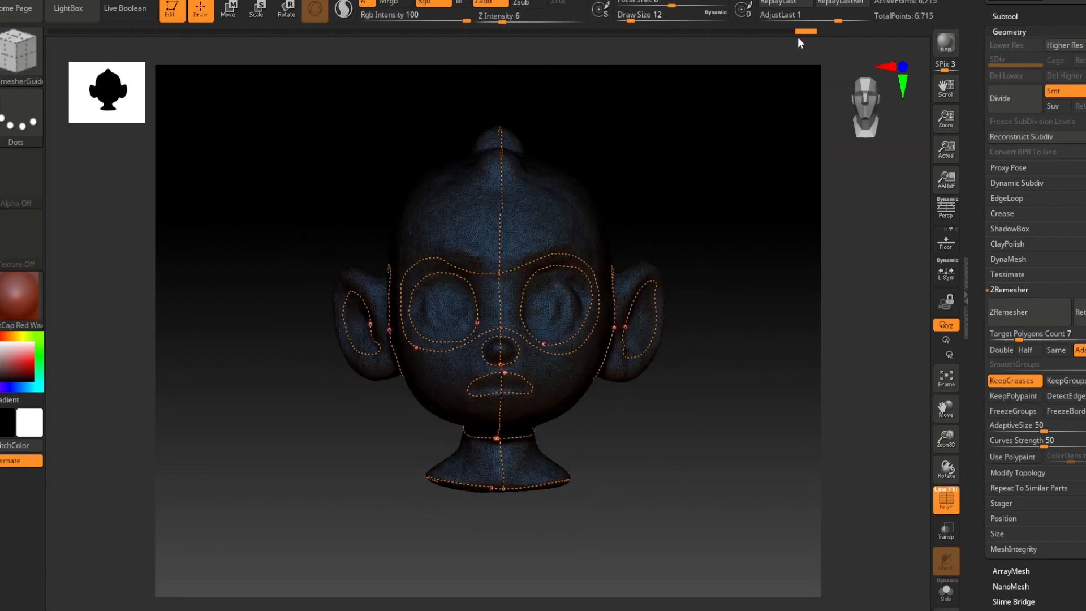
pyautogui.click(1009, 313)
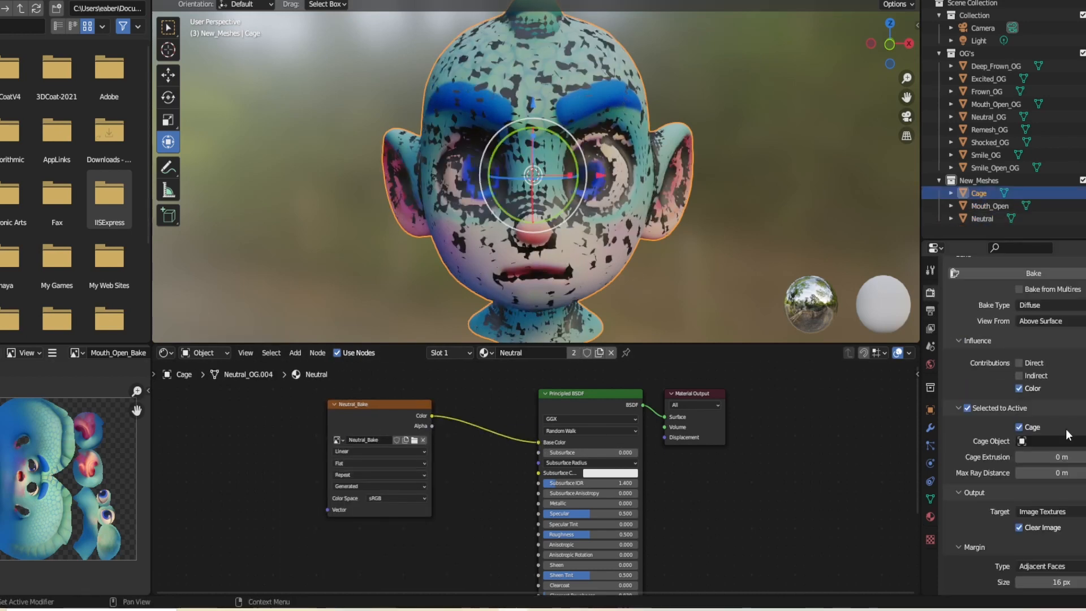
# Sculpt on the cage mesh to inflate it, then return to object mode.
pyautogui.press('Tab')
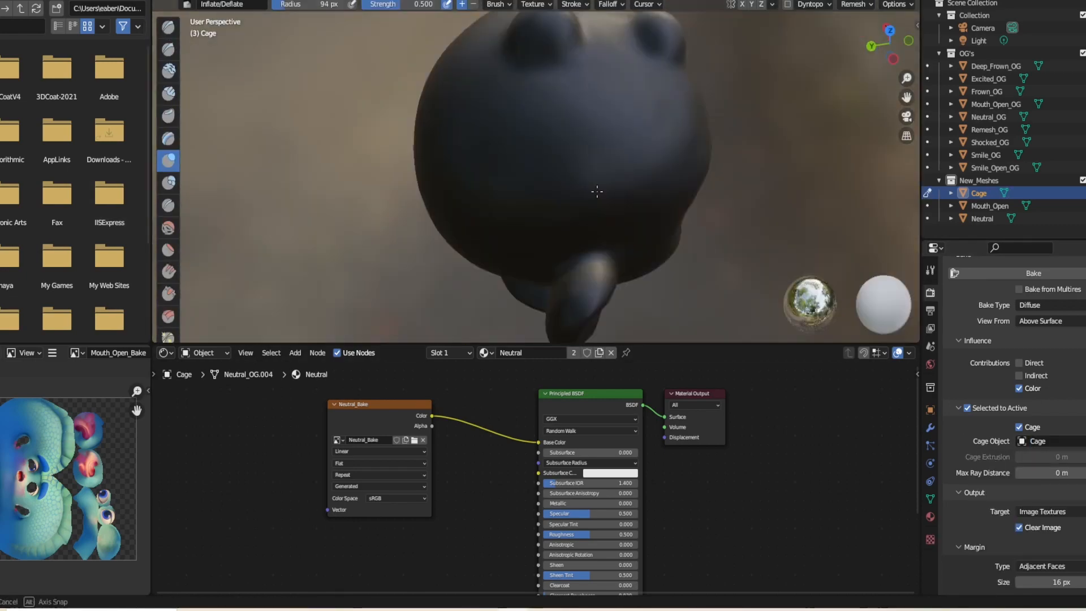
pyautogui.press('Tab')
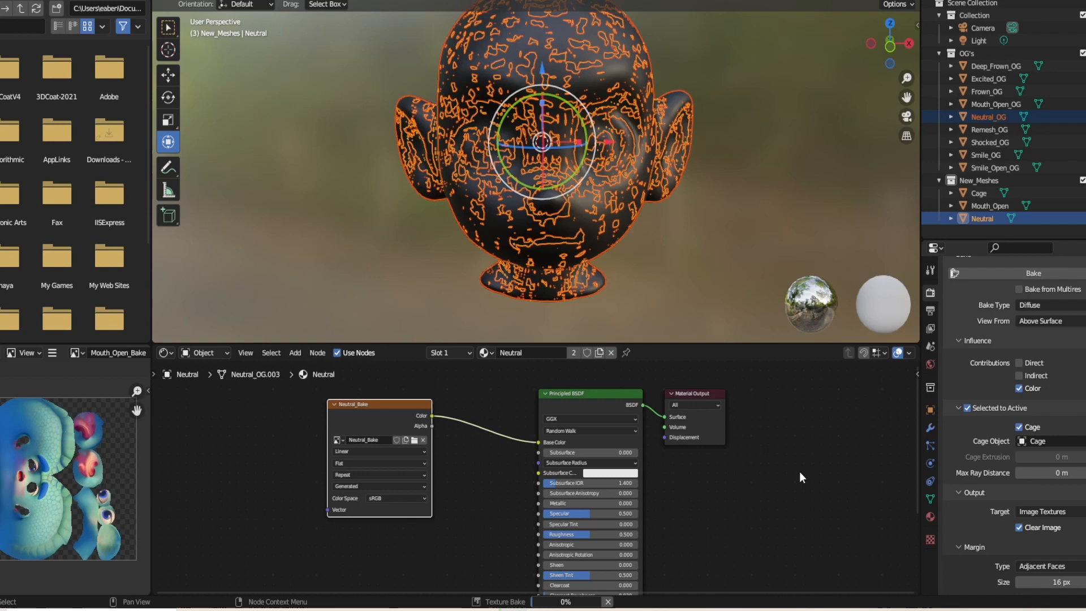
pyautogui.moveTo(781, 481)
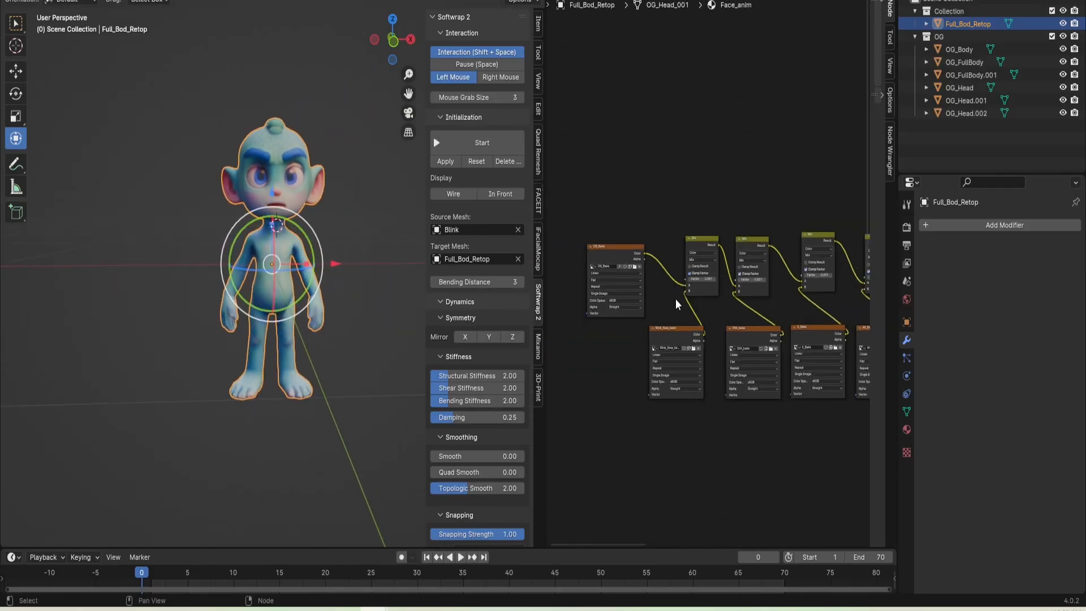
# Show the full body's material settings and select the Face_anim material.
pyautogui.click(907, 429)
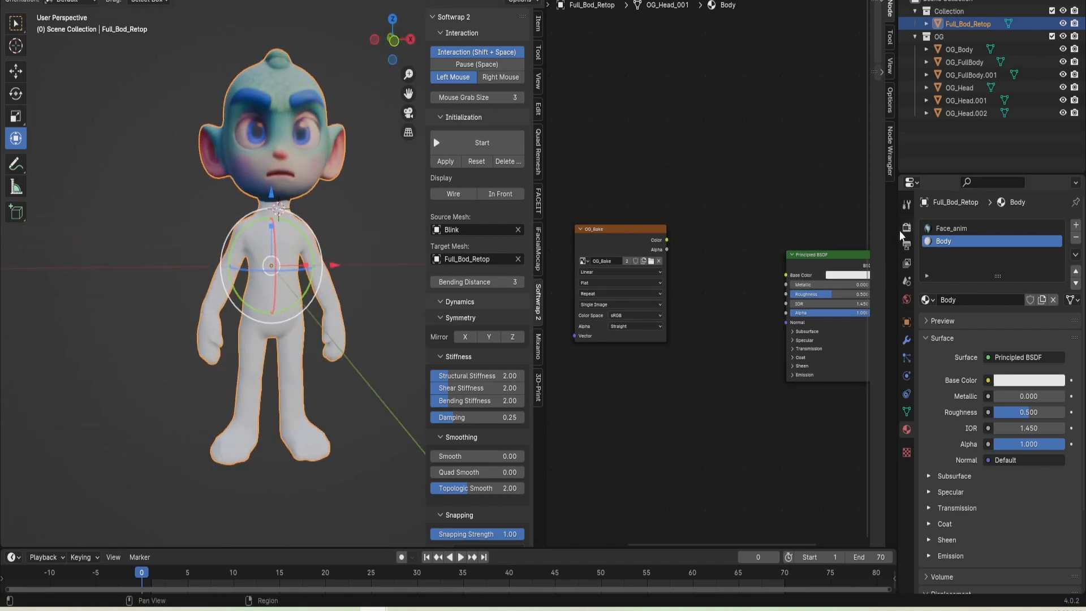
pyautogui.click(952, 227)
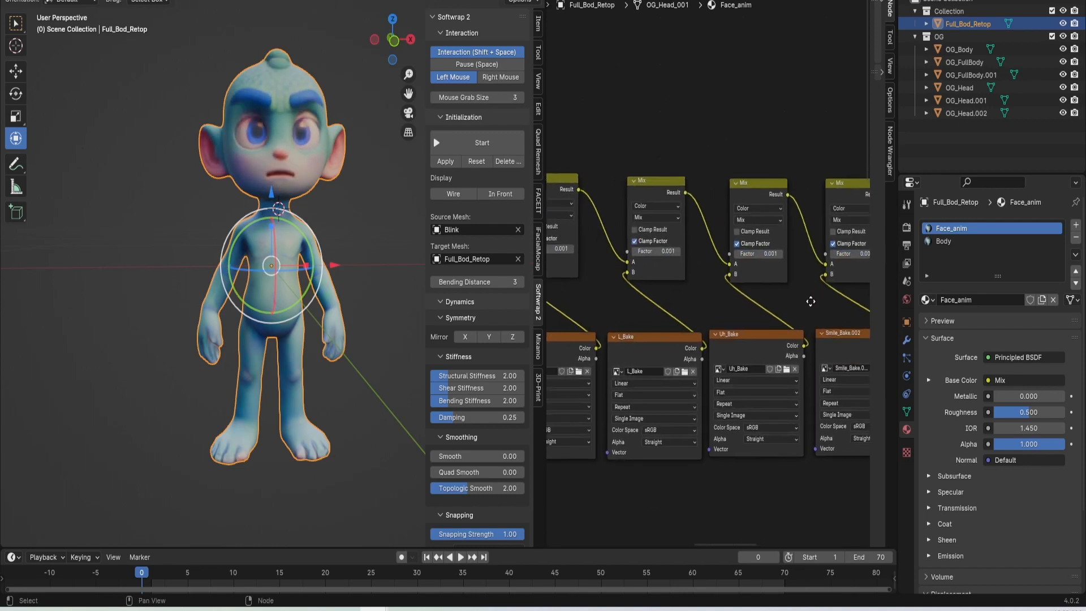
pyautogui.scroll(-3)
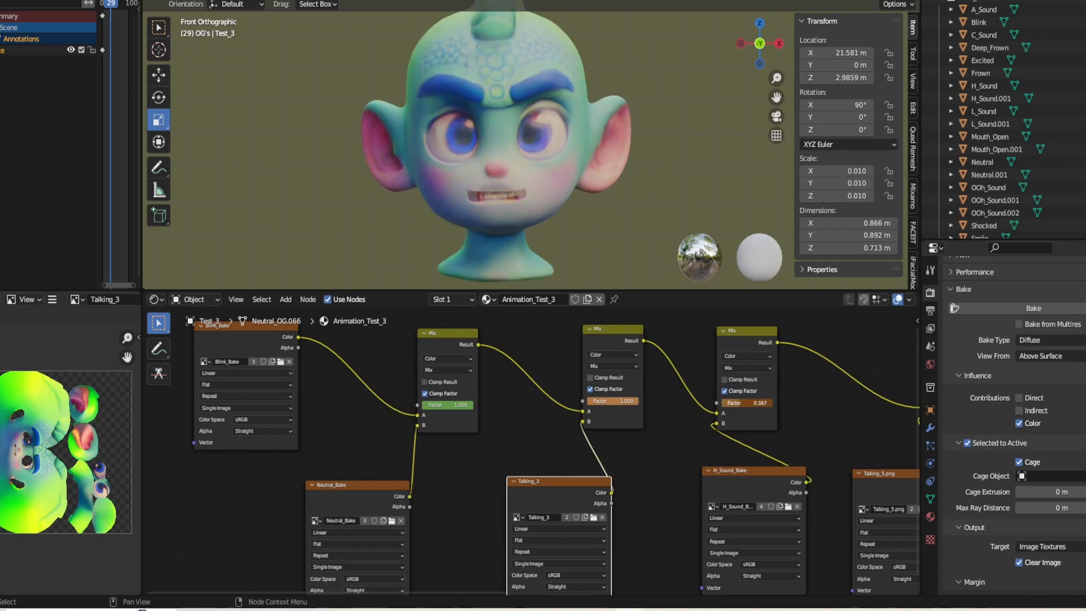
# Keyframe the Mix node Factor and scrub to earlier frames to check expression blends.
pyautogui.click(747, 403)
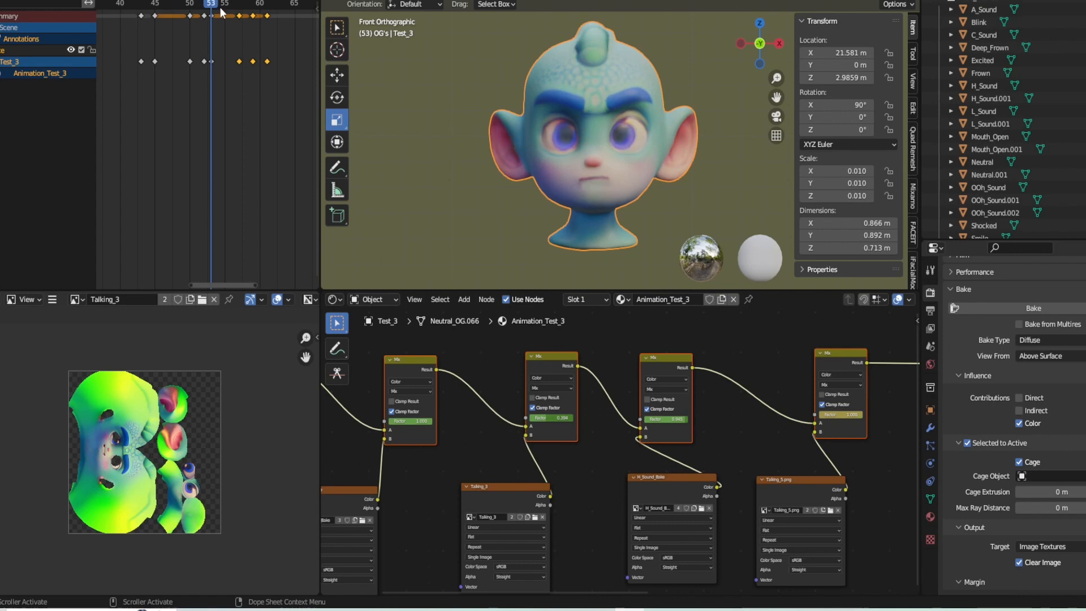
pyautogui.click(190, 4)
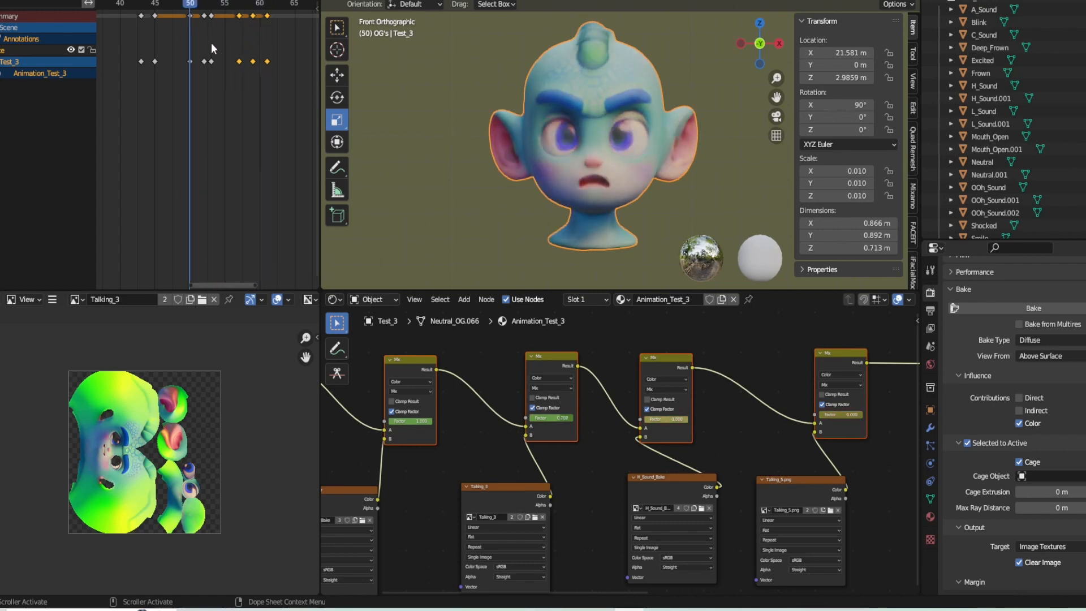
pyautogui.click(169, 4)
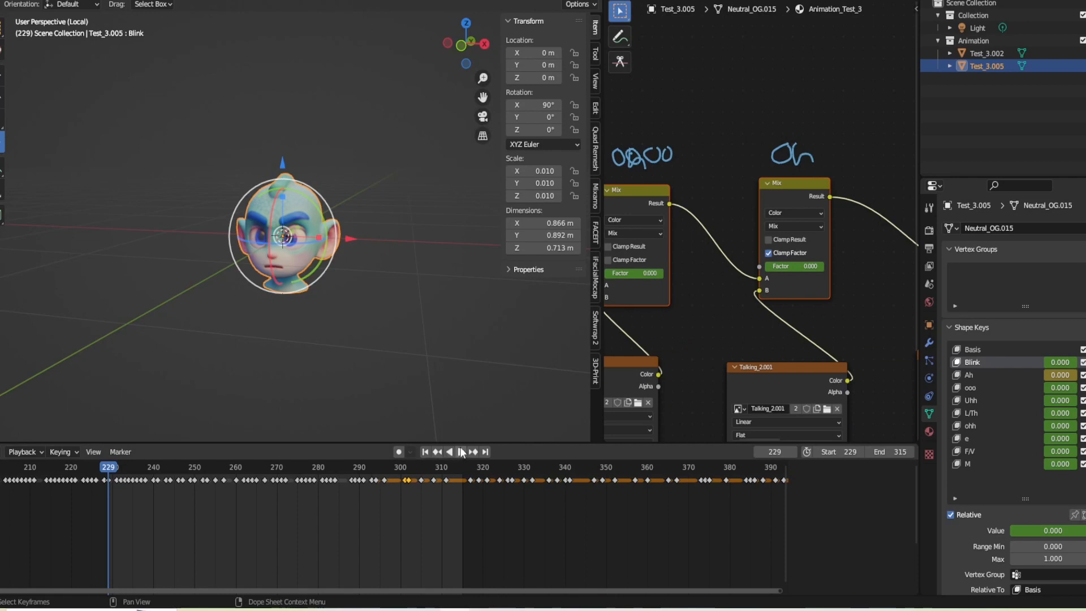
pyautogui.click(462, 451)
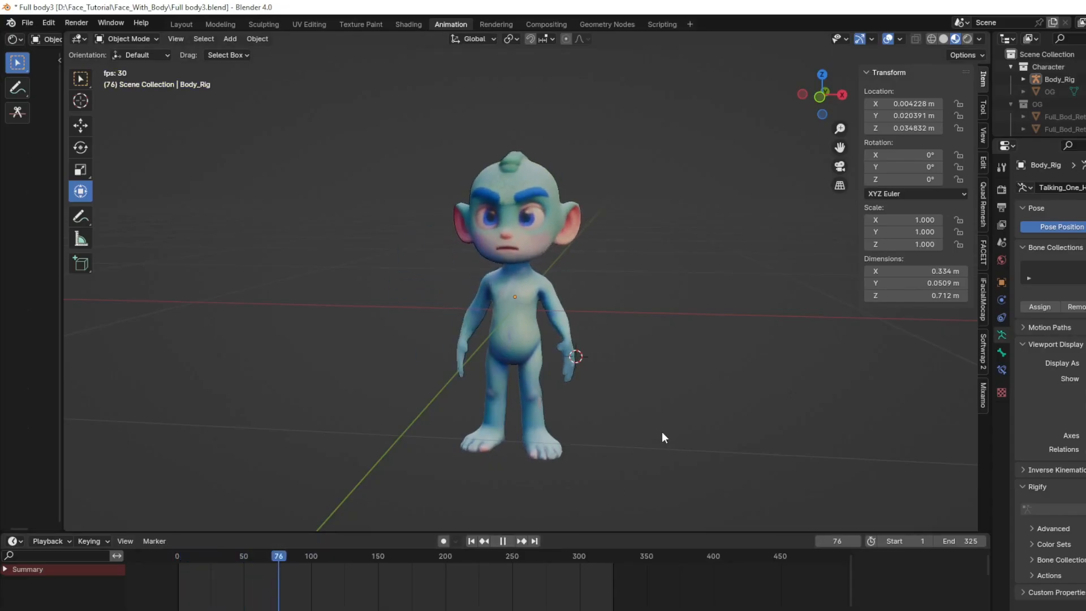
# Play the Full body3 character's talking animation with the timeline playback controls.
pyautogui.click(502, 541)
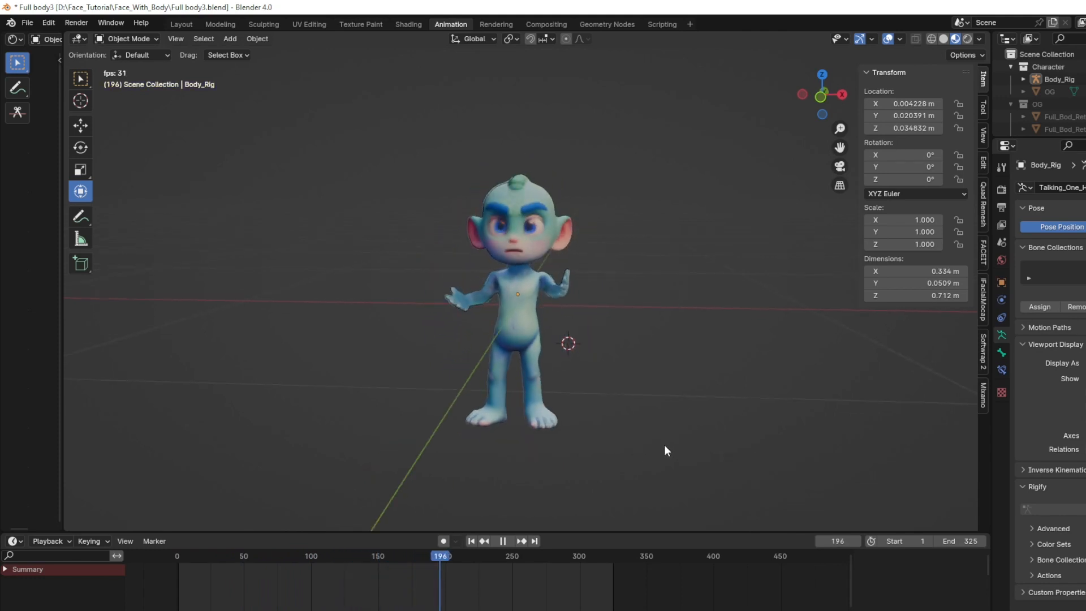
pyautogui.click(519, 555)
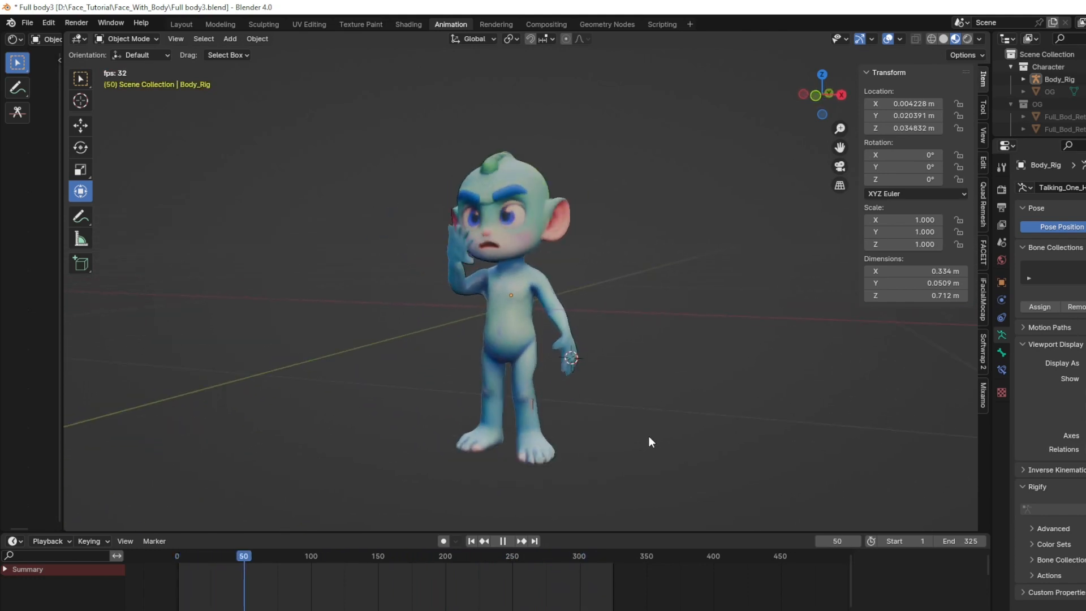
pyautogui.click(325, 555)
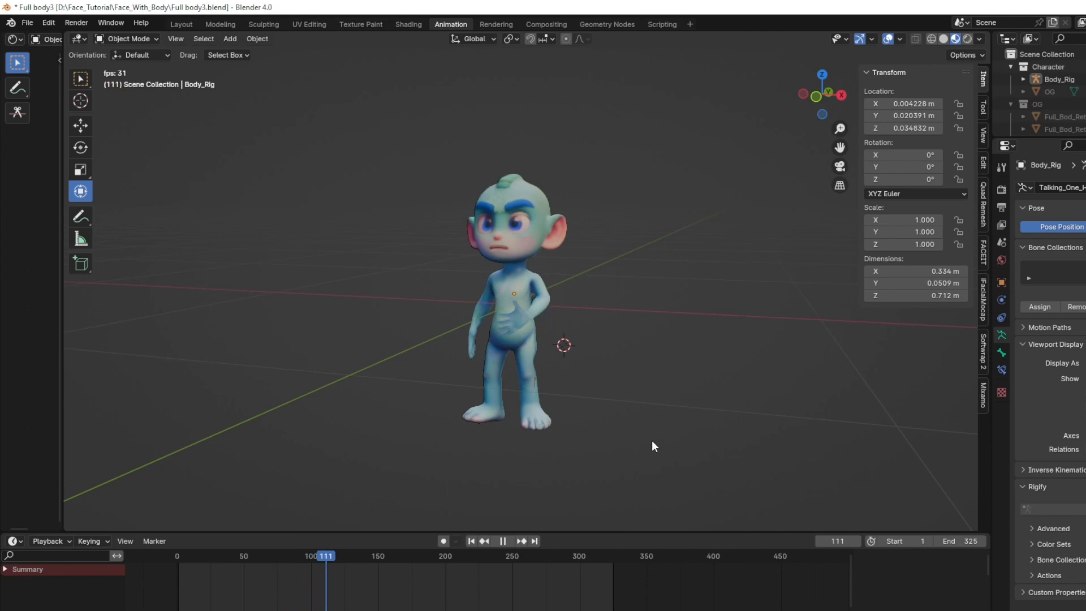
pyautogui.click(502, 541)
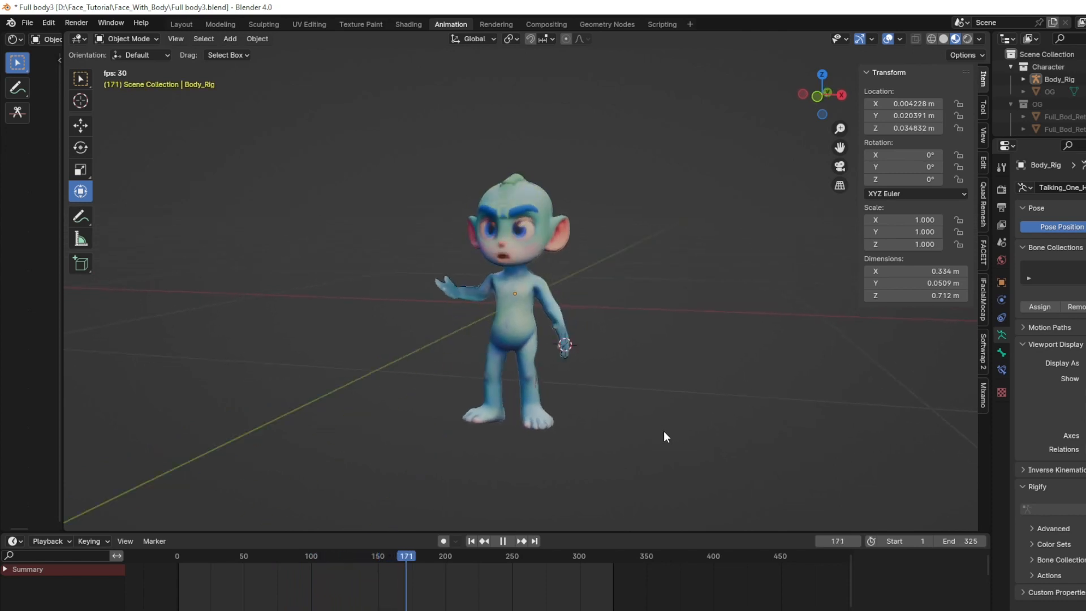
pyautogui.click(501, 541)
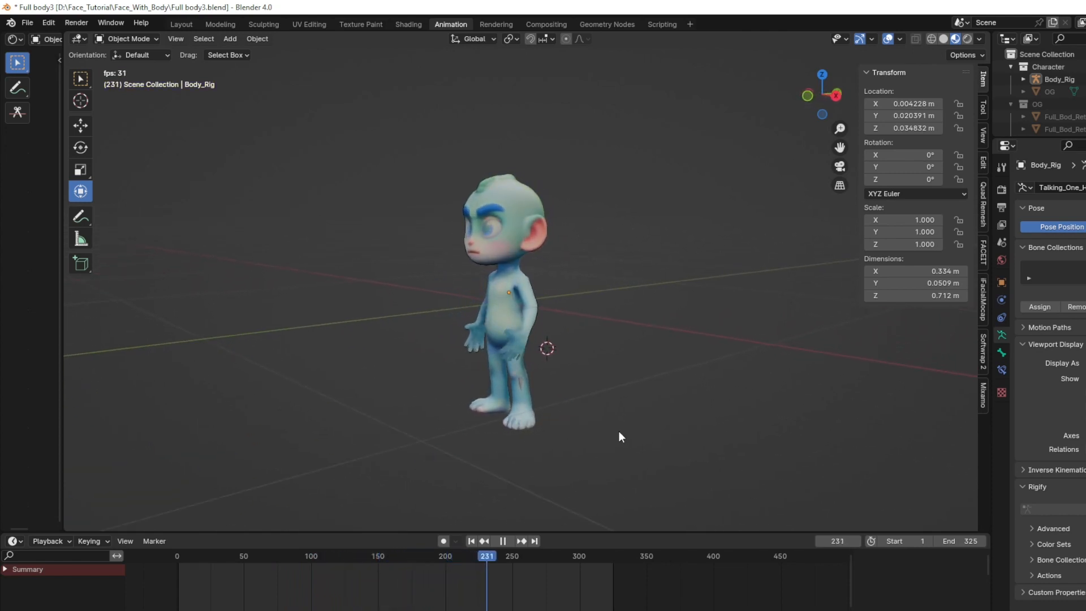
pyautogui.click(568, 555)
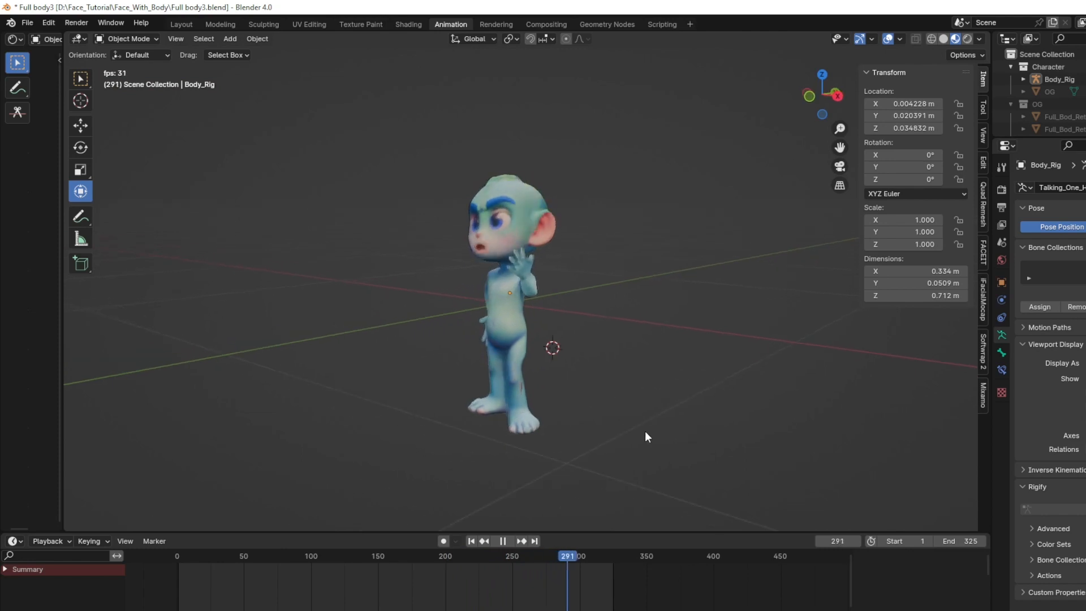